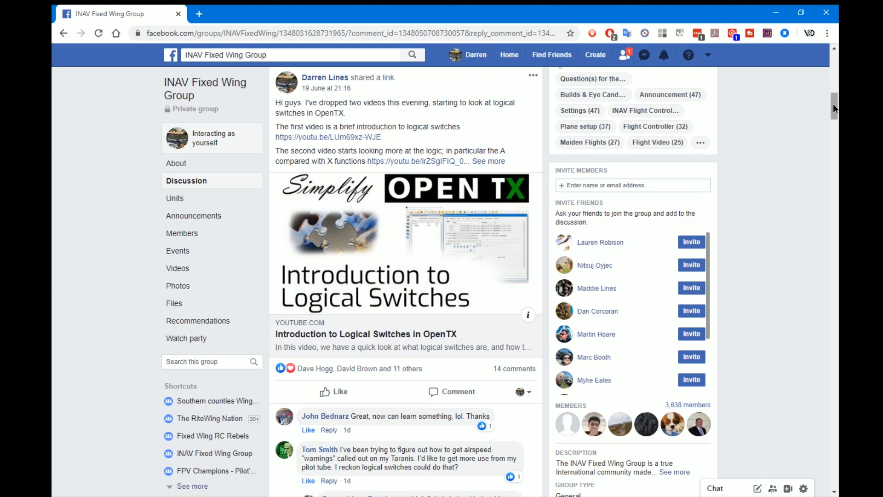
# - Bring up the Nano Goblin model's Telemetry settings and scroll to the Sensors section
pyautogui.scroll(-3)
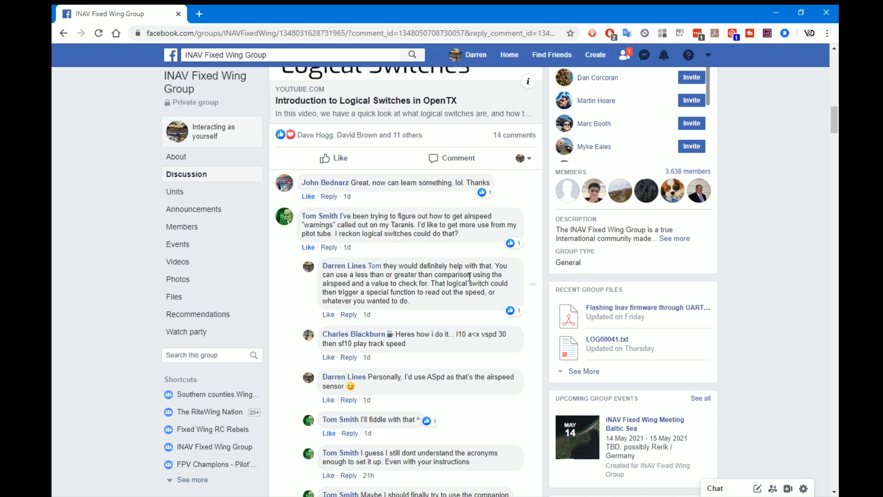
pyautogui.scroll(-3)
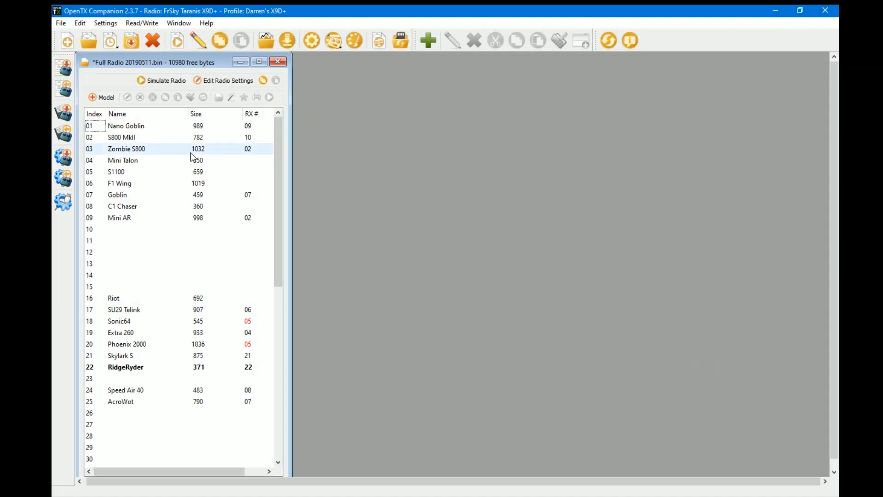
pyautogui.click(126, 126)
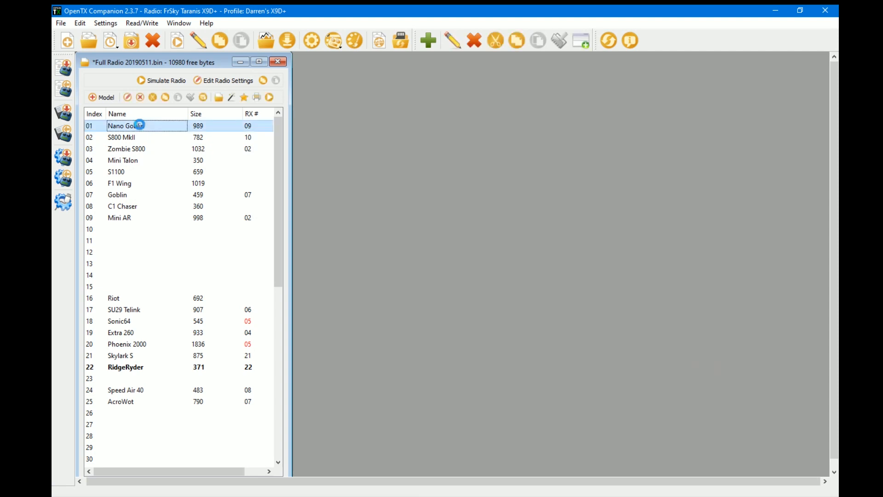
pyautogui.doubleClick(136, 125)
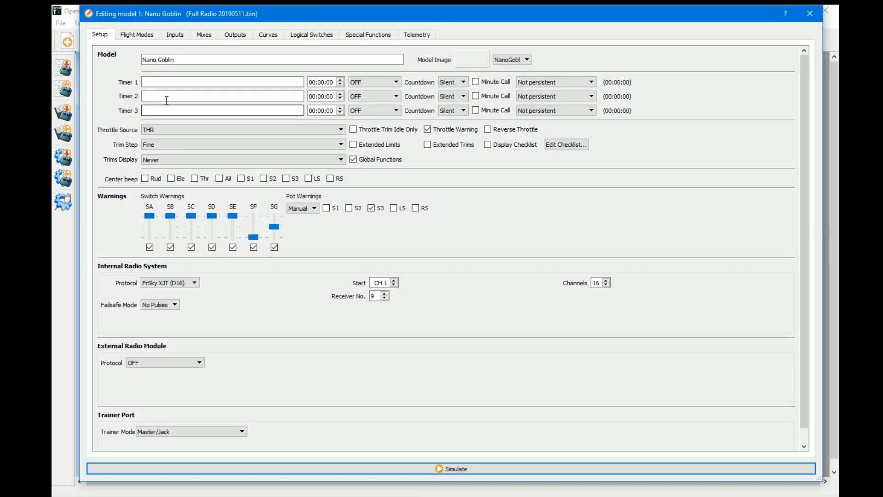
pyautogui.click(416, 34)
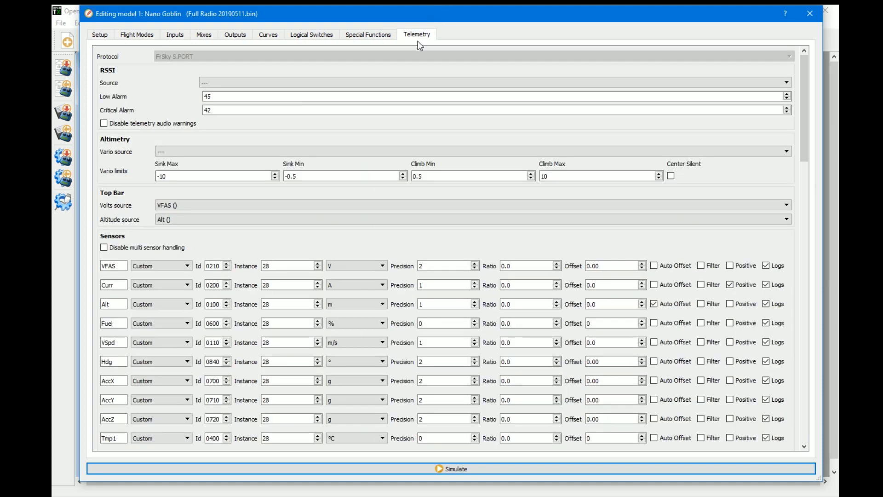
pyautogui.scroll(-3)
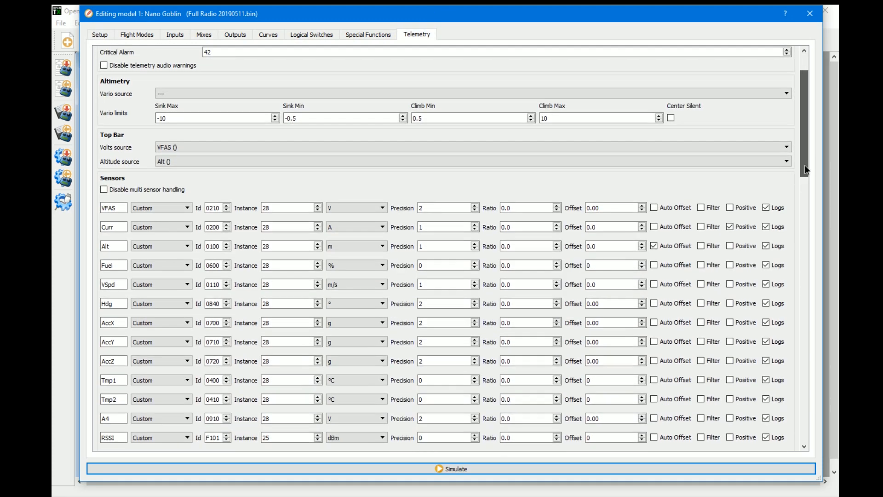
pyautogui.scroll(-3)
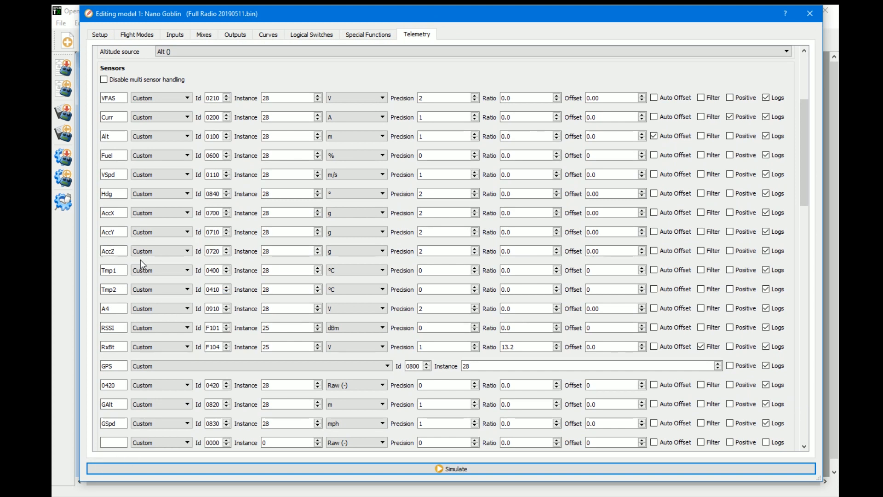
# - Review the telemetry sensor entries, including GSpd, in the sensor list
pyautogui.click(112, 212)
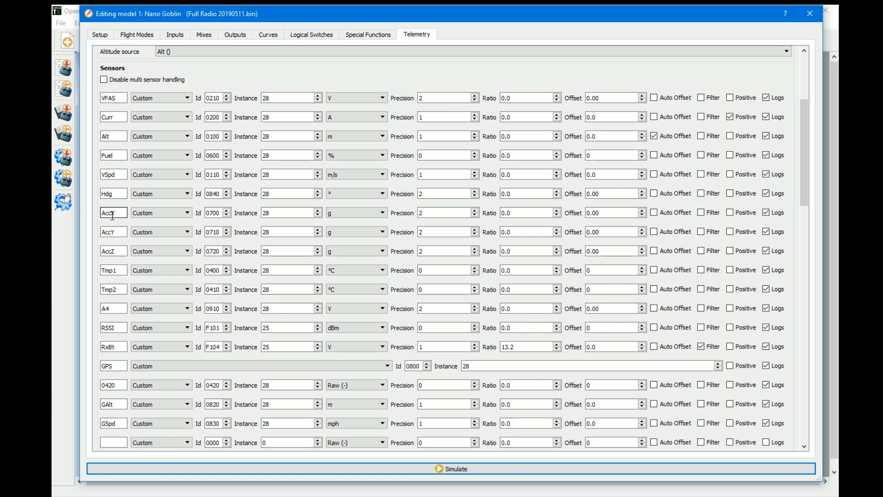
pyautogui.click(158, 288)
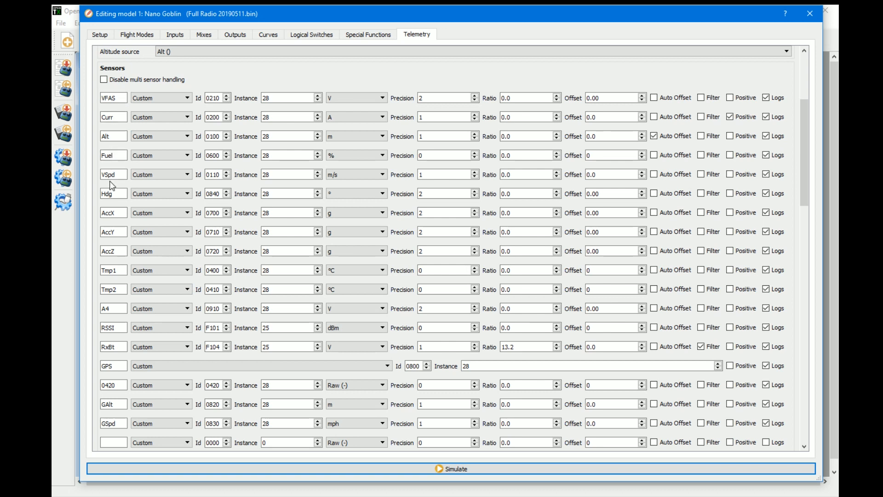
pyautogui.click(112, 174)
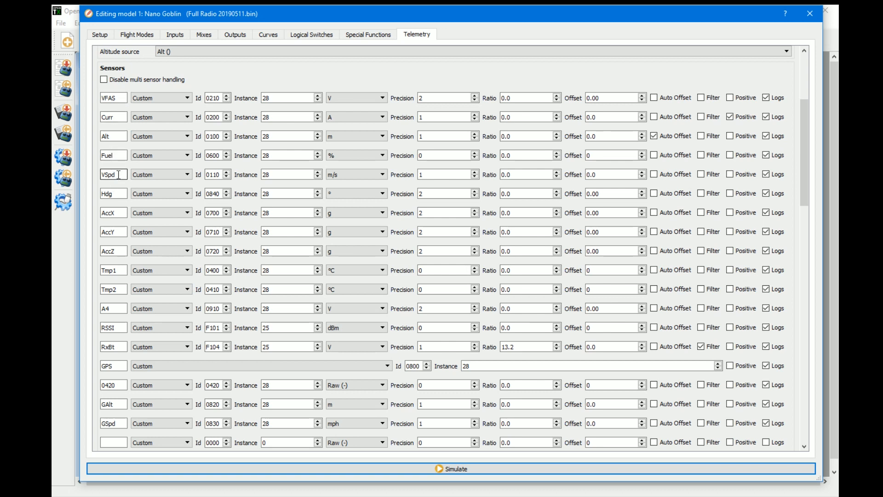
pyautogui.click(112, 423)
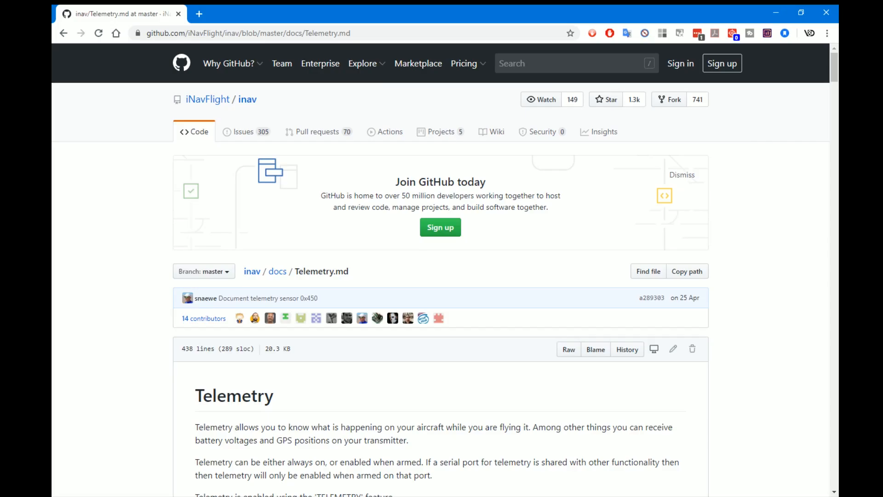
pyautogui.moveTo(194, 66)
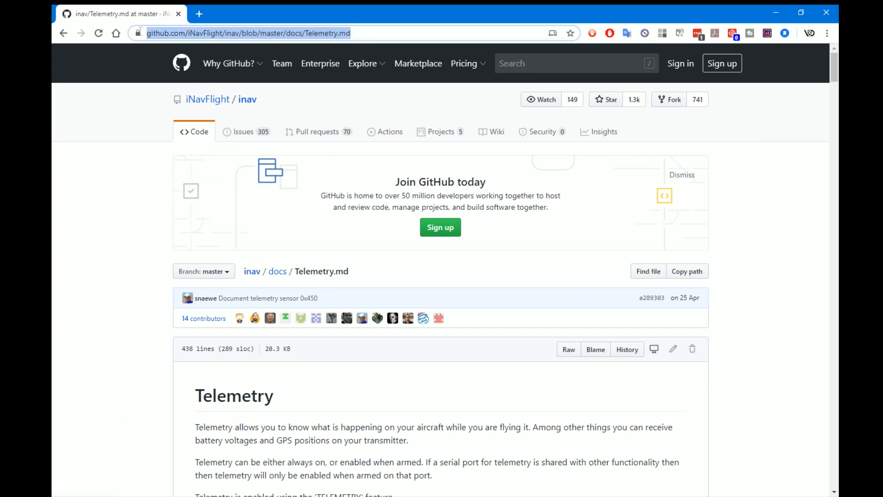
pyautogui.moveTo(349, 150)
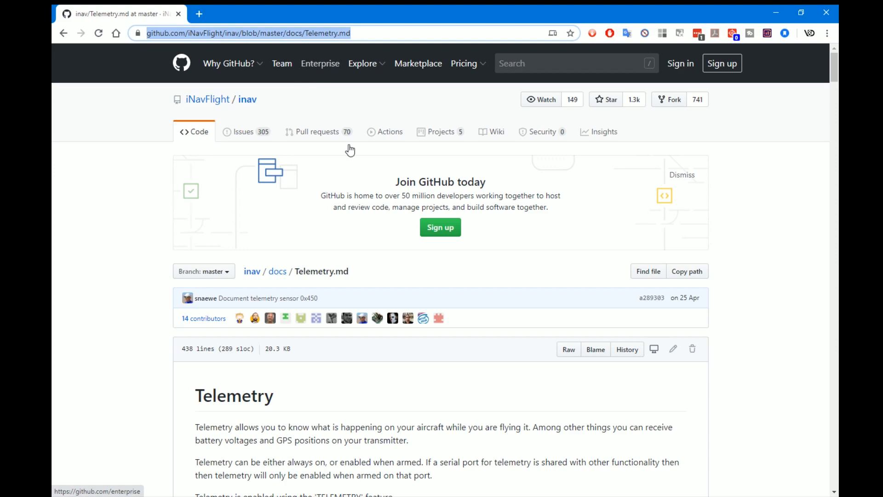
pyautogui.scroll(-3)
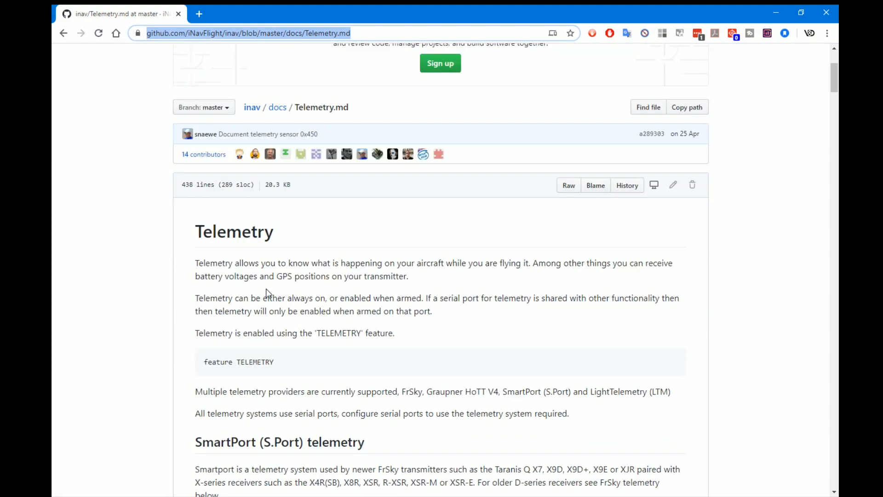
pyautogui.scroll(-3)
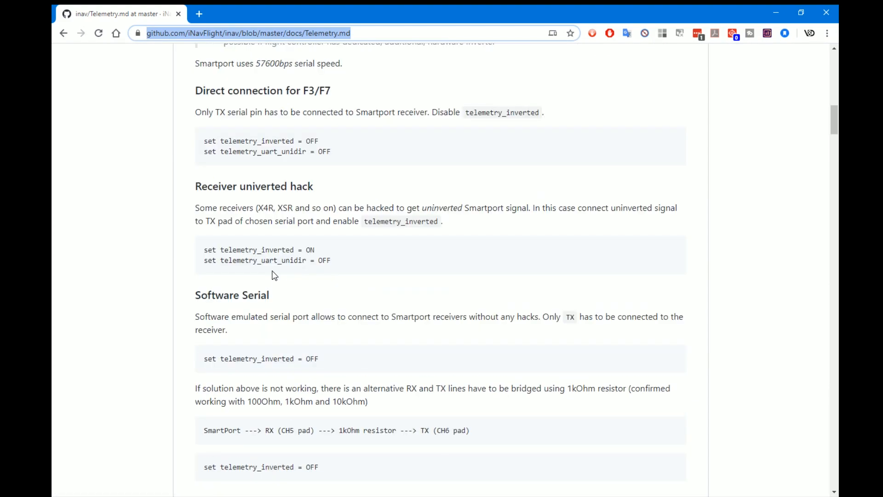
pyautogui.scroll(-3)
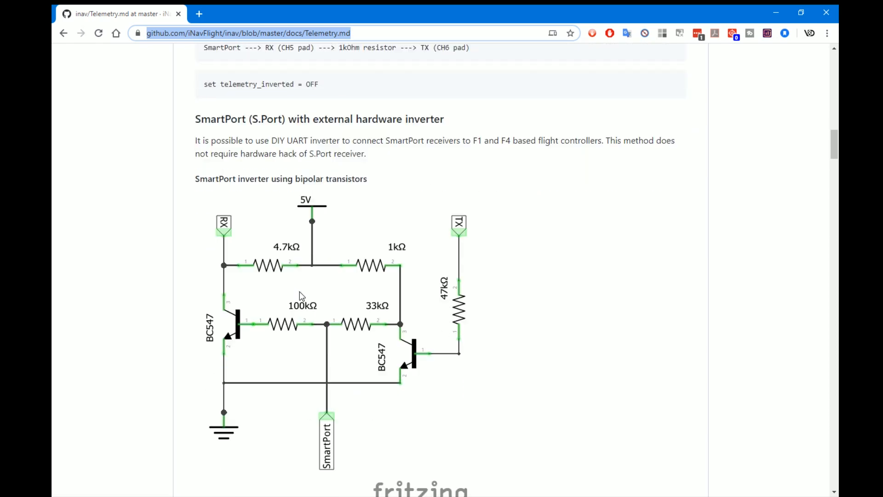
pyautogui.scroll(-3)
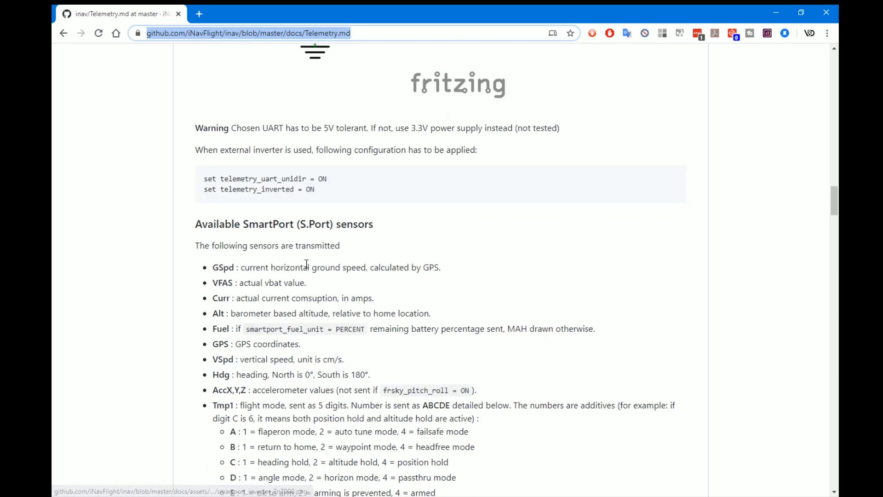
pyautogui.scroll(-3)
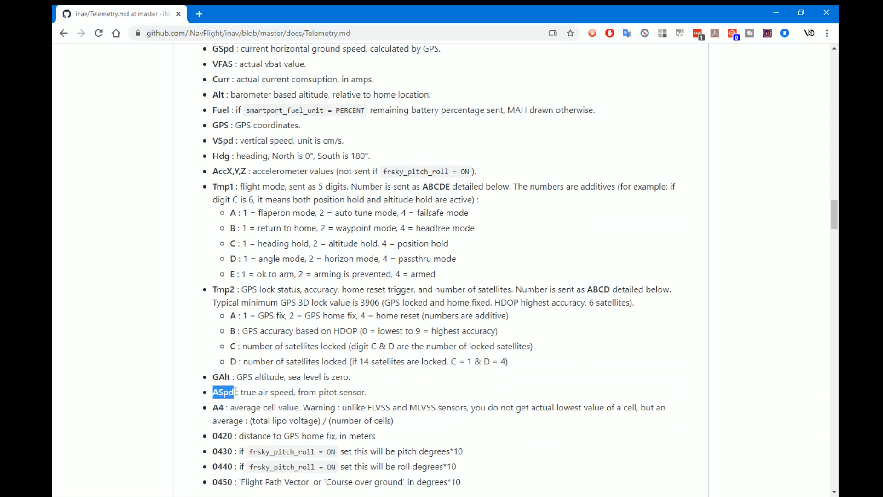
pyautogui.moveTo(223, 391); pyautogui.dragTo(254, 392)
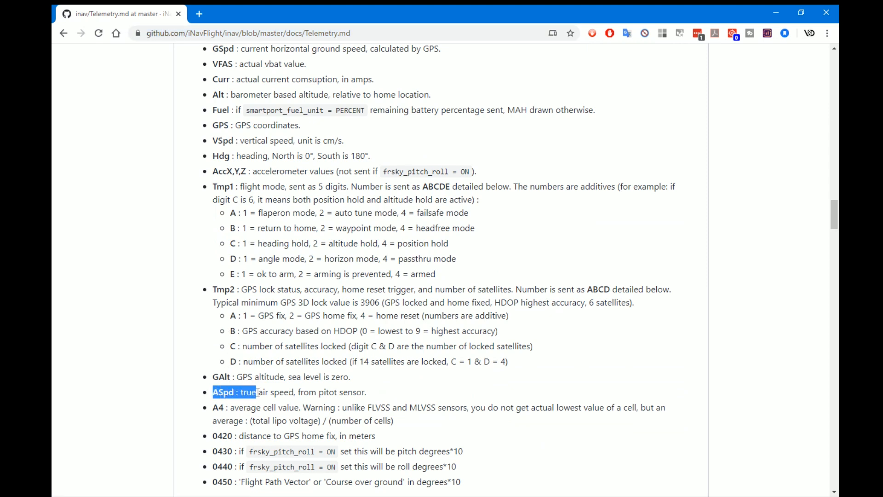
pyautogui.moveTo(234, 391); pyautogui.dragTo(273, 392)
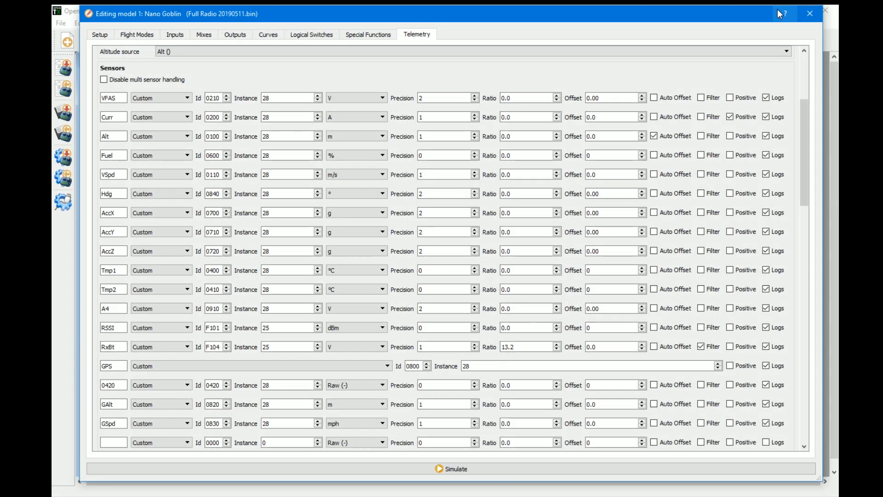
pyautogui.click(159, 384)
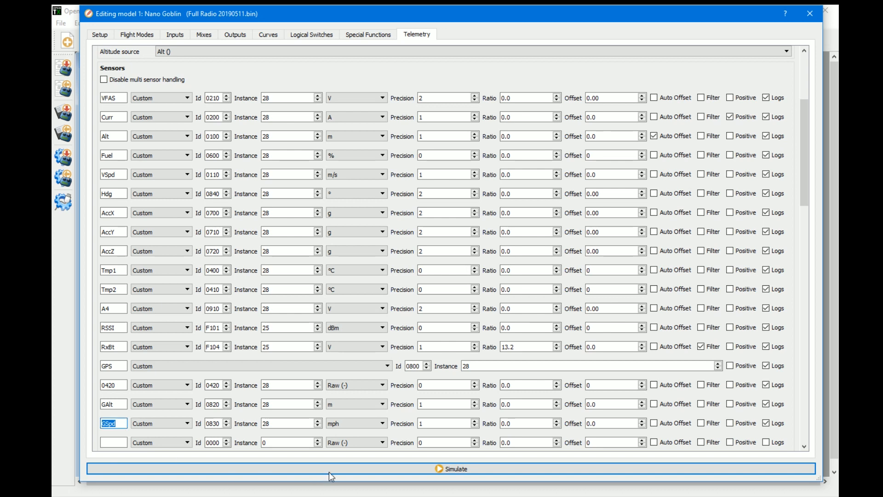
pyautogui.click(356, 423)
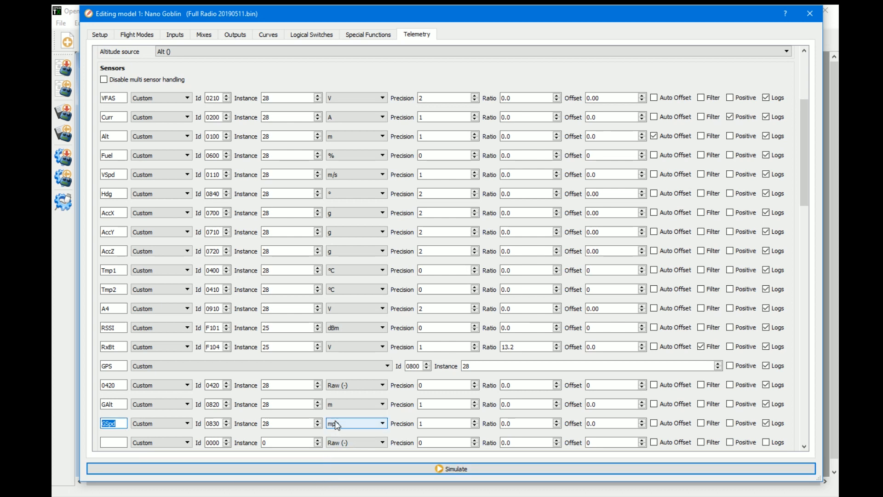
pyautogui.click(355, 423)
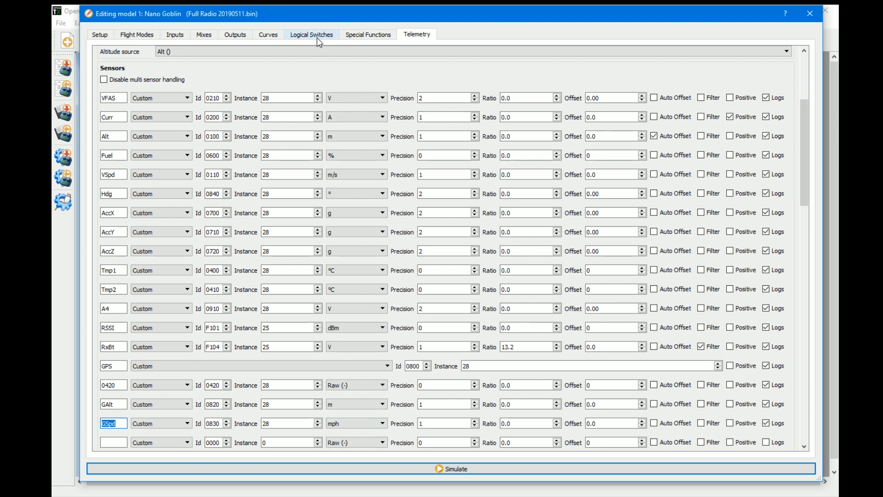
# - Set logical switch L60's function to the a<x comparison
pyautogui.click(312, 34)
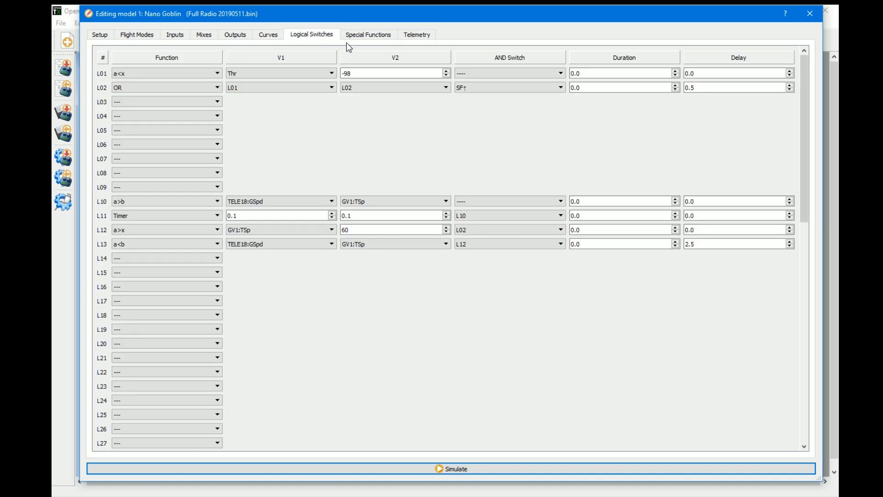
pyautogui.scroll(-3)
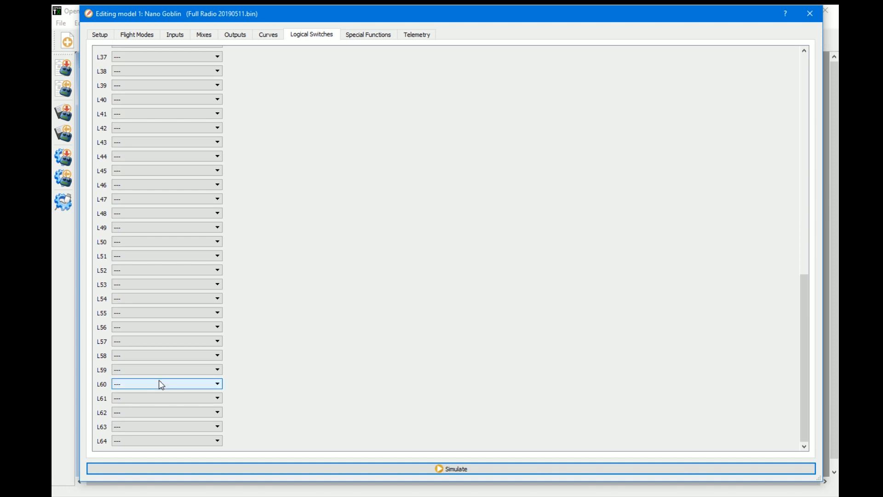
pyautogui.moveTo(164, 391)
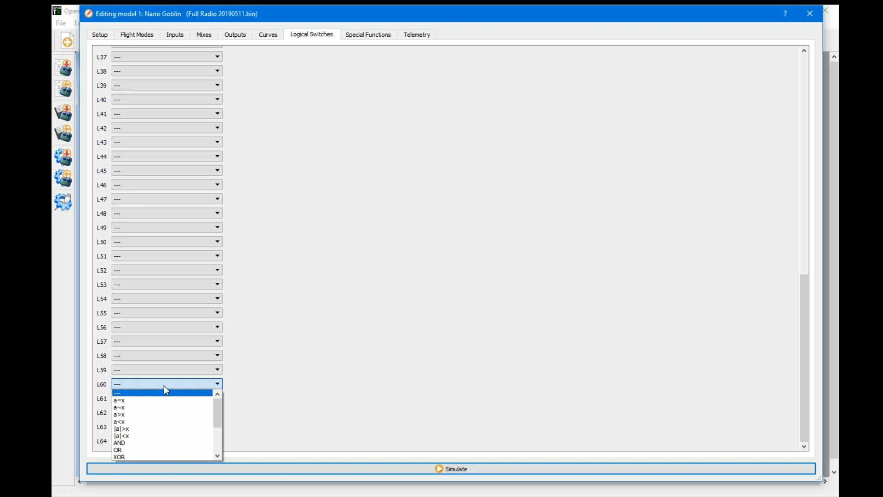
pyautogui.moveTo(129, 421)
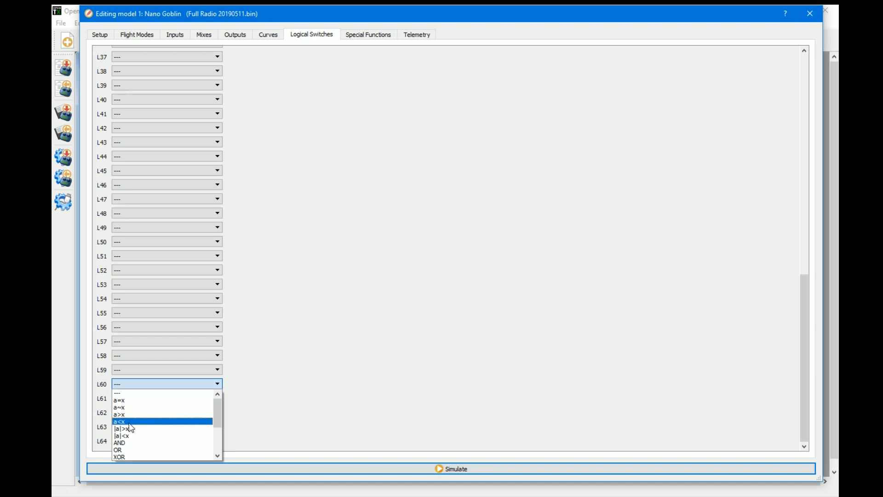
pyautogui.moveTo(131, 426)
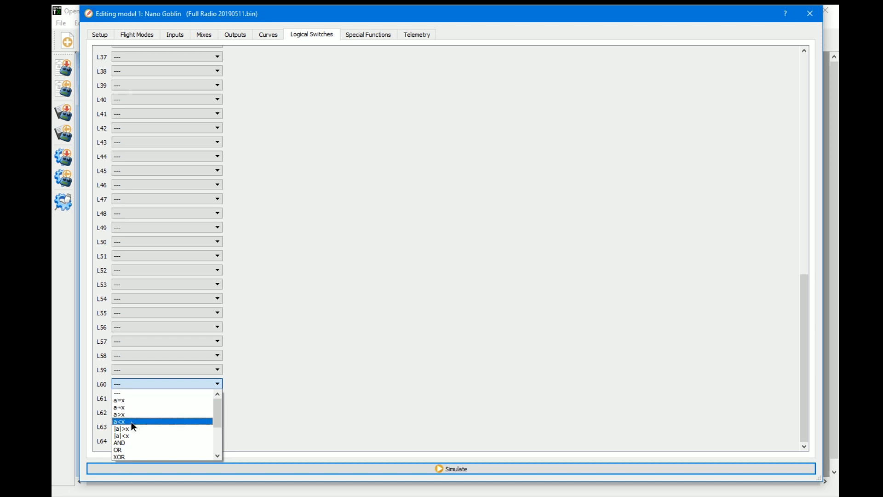
pyautogui.click(119, 421)
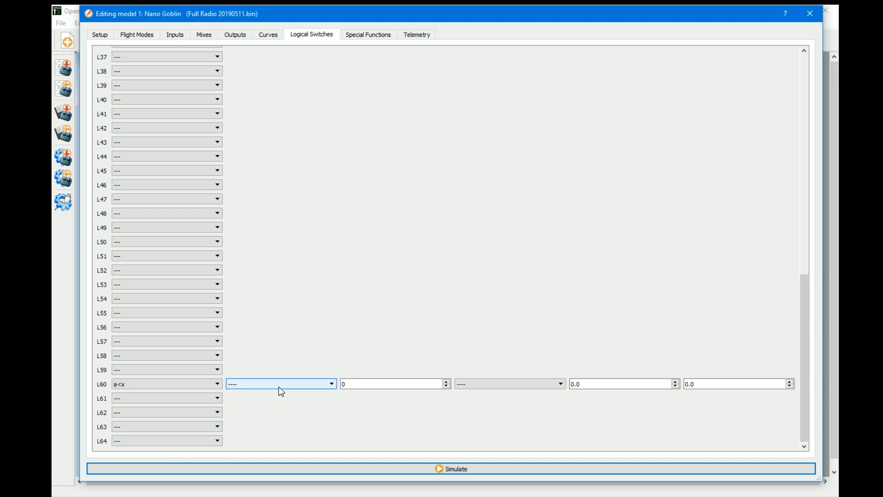
# - Set L60's source to TELE18:GSpd with a threshold value of 20.0 mph
pyautogui.click(279, 383)
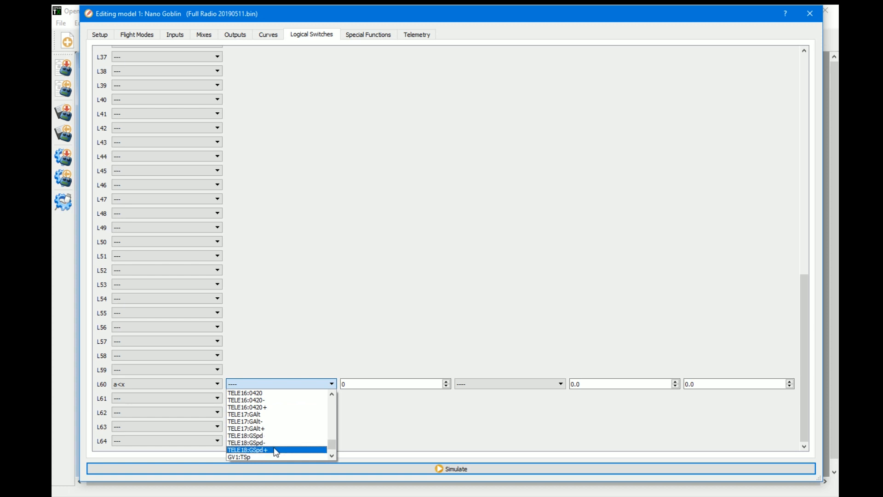
pyautogui.moveTo(269, 443)
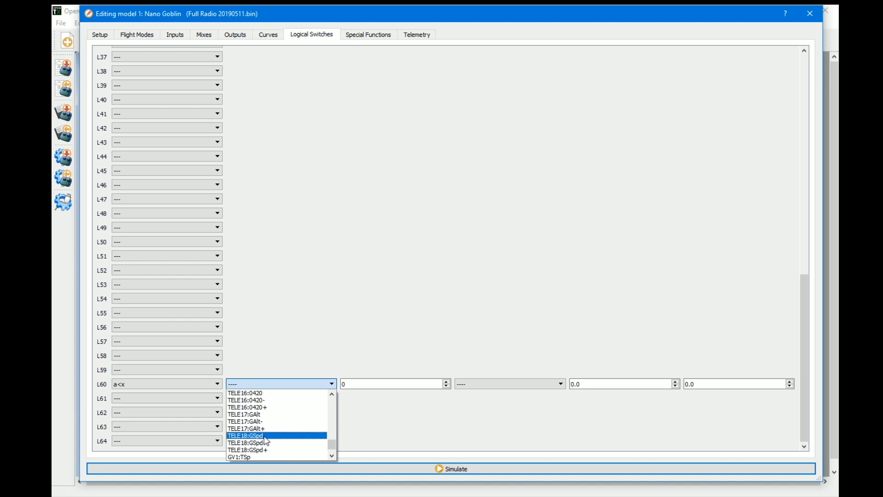
pyautogui.click(245, 435)
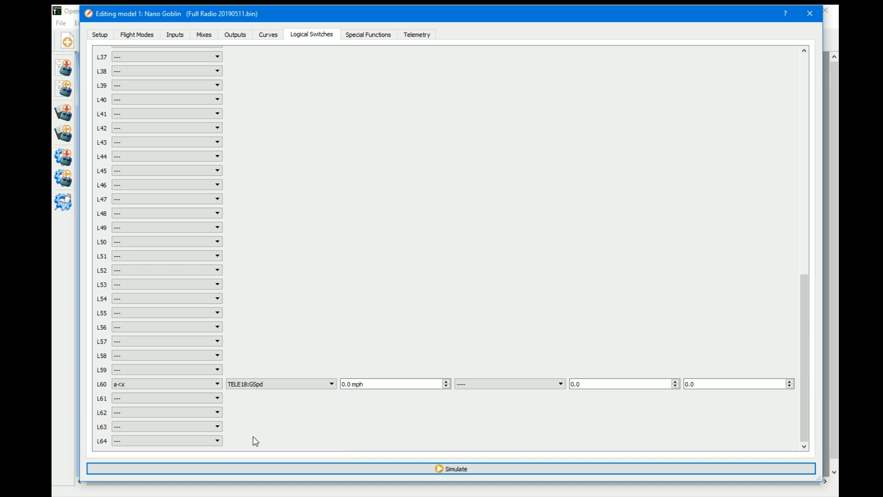
pyautogui.click(388, 384)
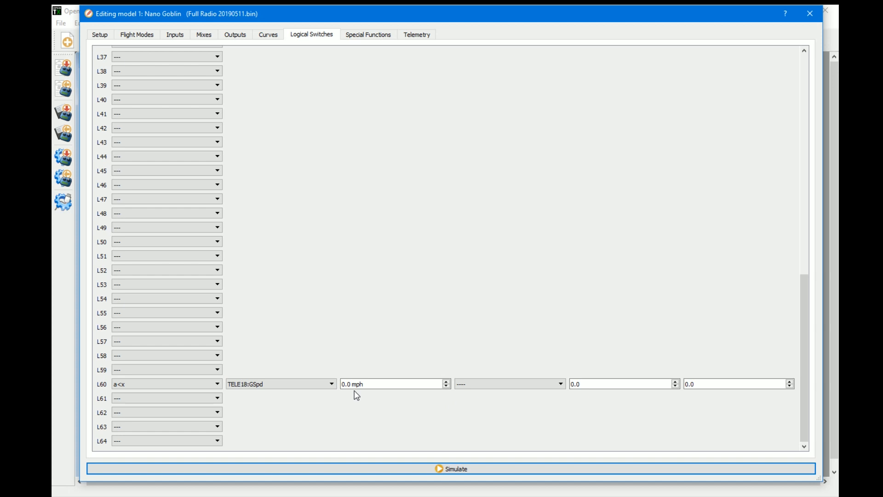
pyautogui.moveTo(359, 397)
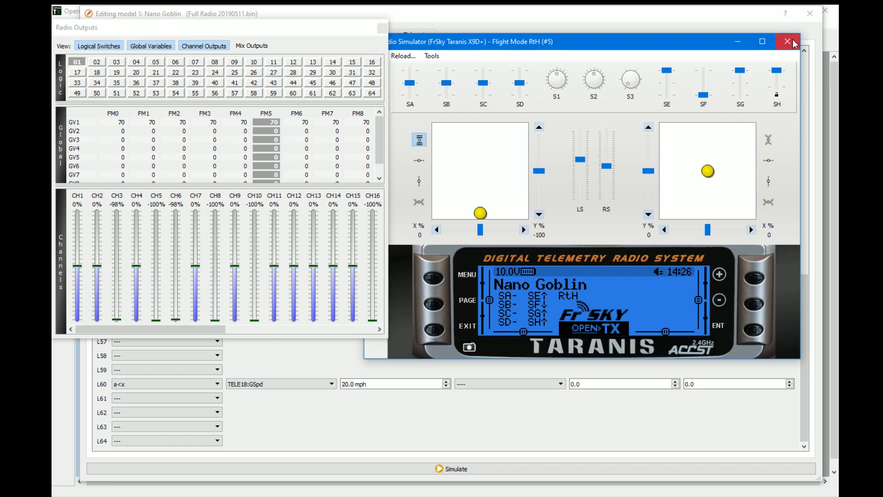
pyautogui.click(786, 42)
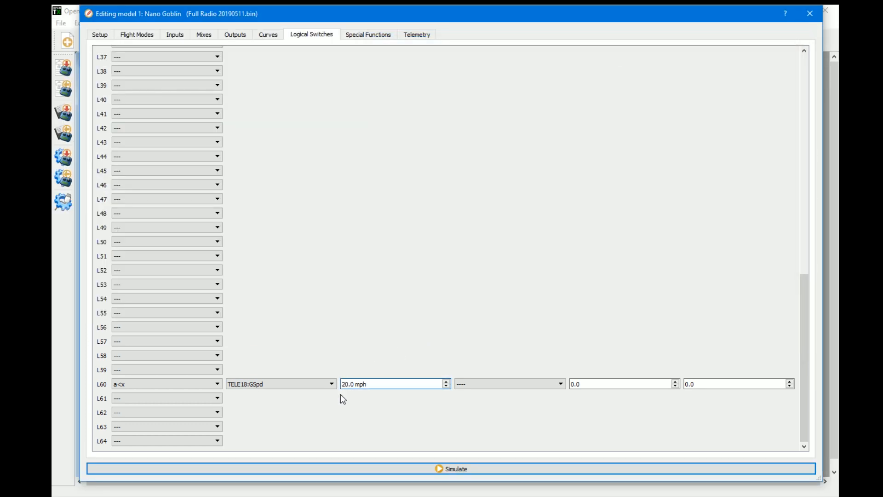
pyautogui.click(392, 383)
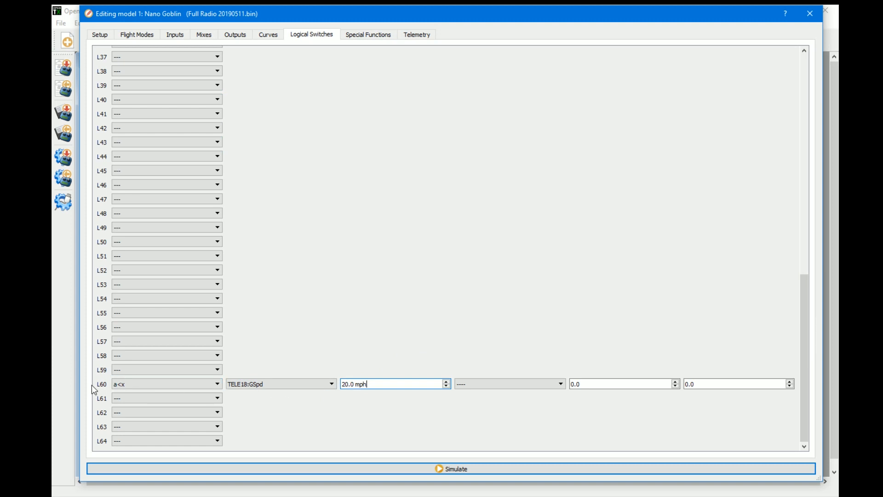
pyautogui.moveTo(104, 388)
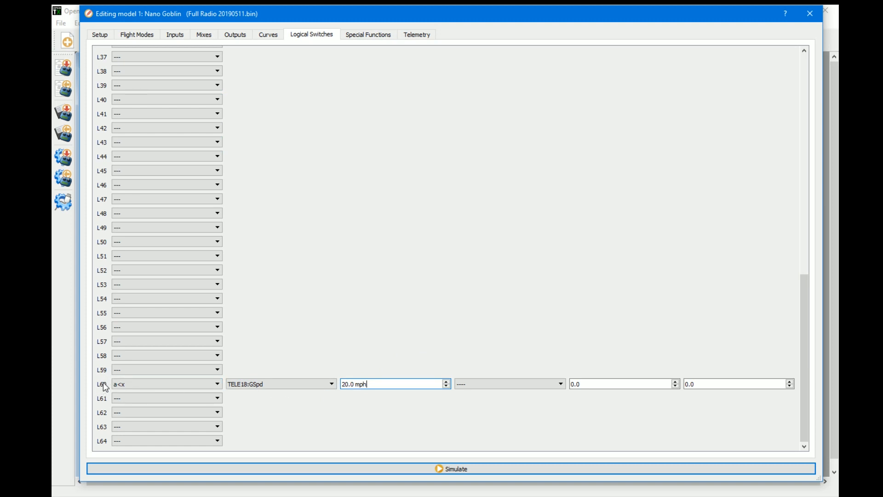
pyautogui.moveTo(104, 388)
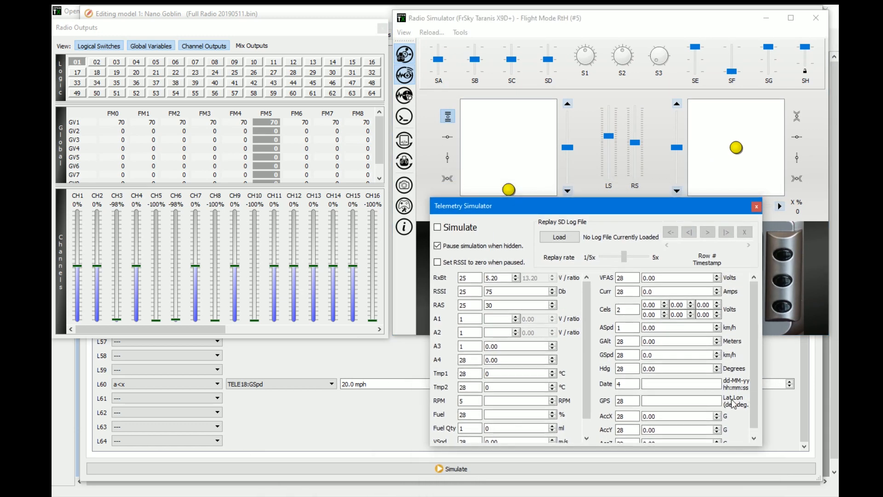
# - Enable telemetry simulation and set GSpd to 40 then 30 while watching logic 60's state
pyautogui.click(678, 354)
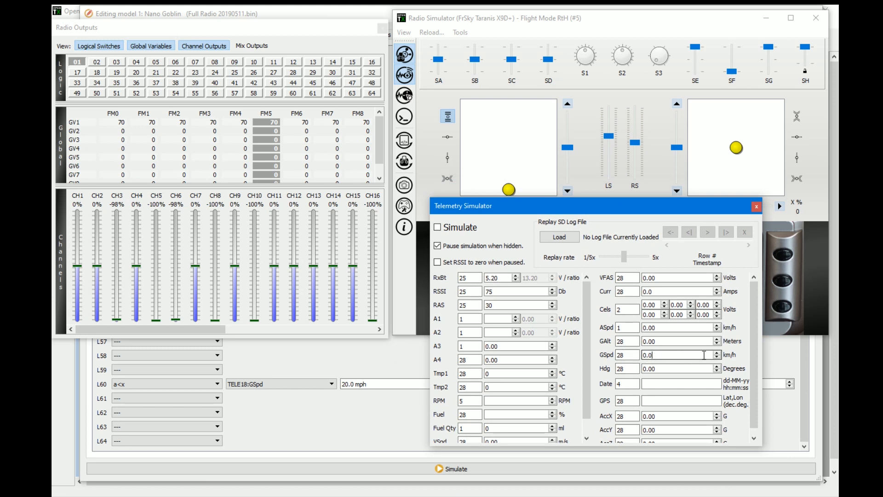
pyautogui.scroll(-3)
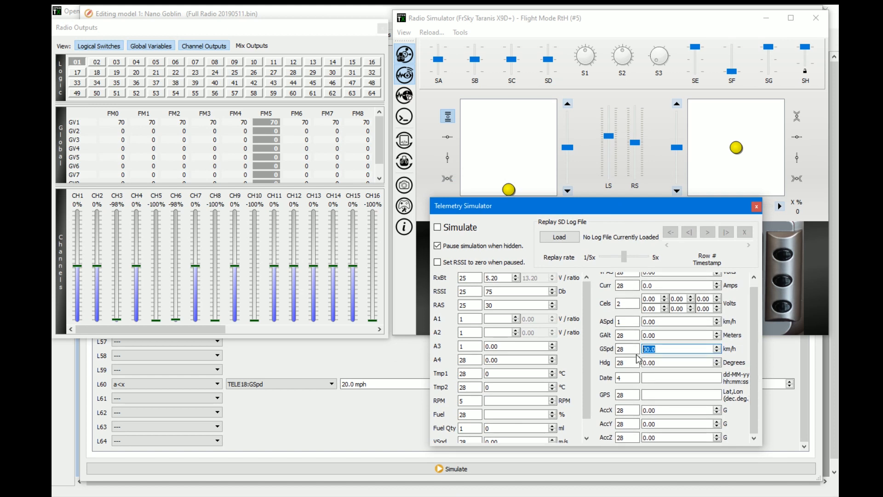
pyautogui.moveTo(743, 332)
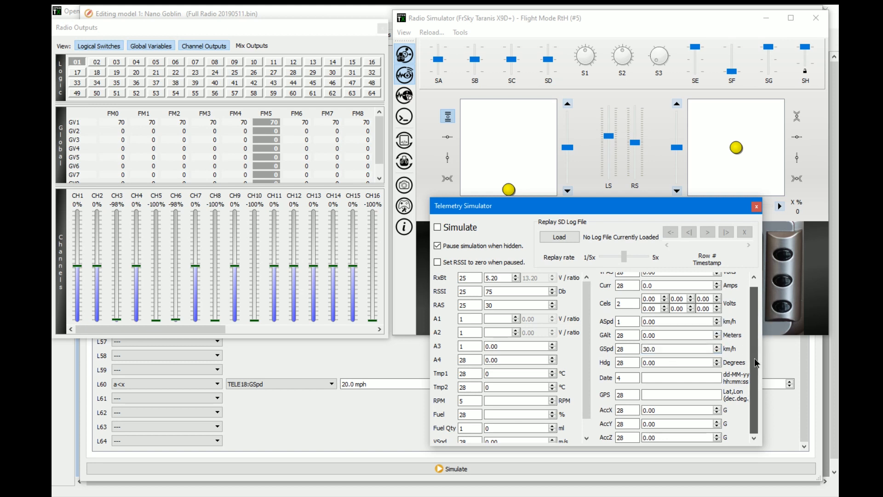
pyautogui.click(438, 227)
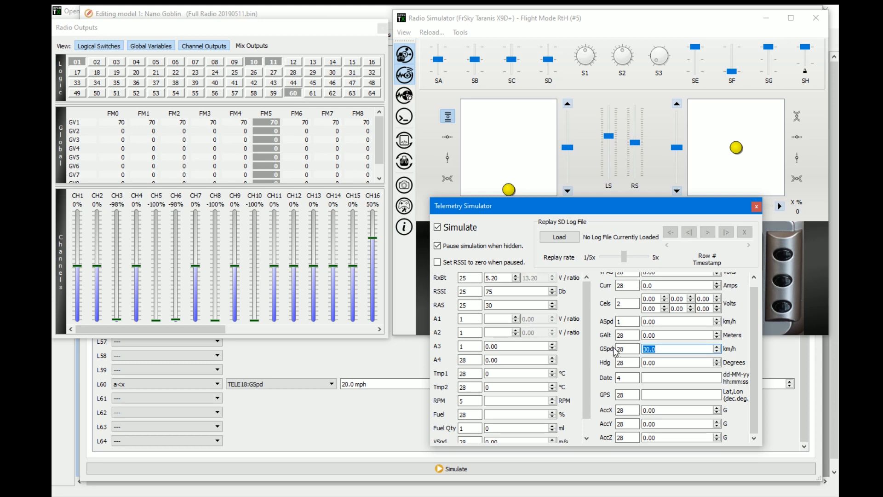
pyautogui.write('4')
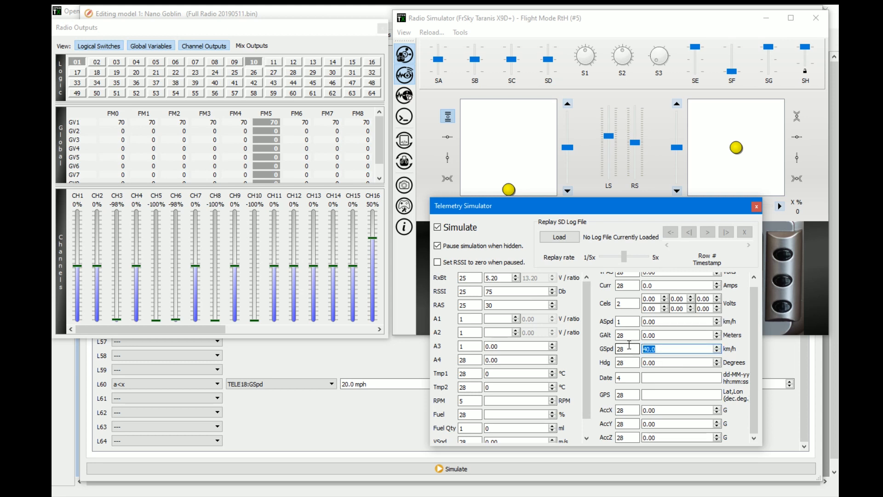
pyautogui.click(273, 62)
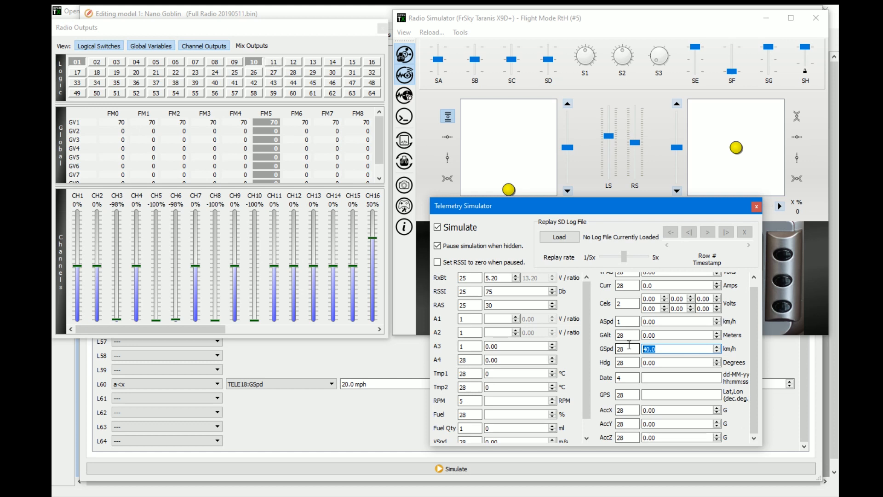
pyautogui.write('30')
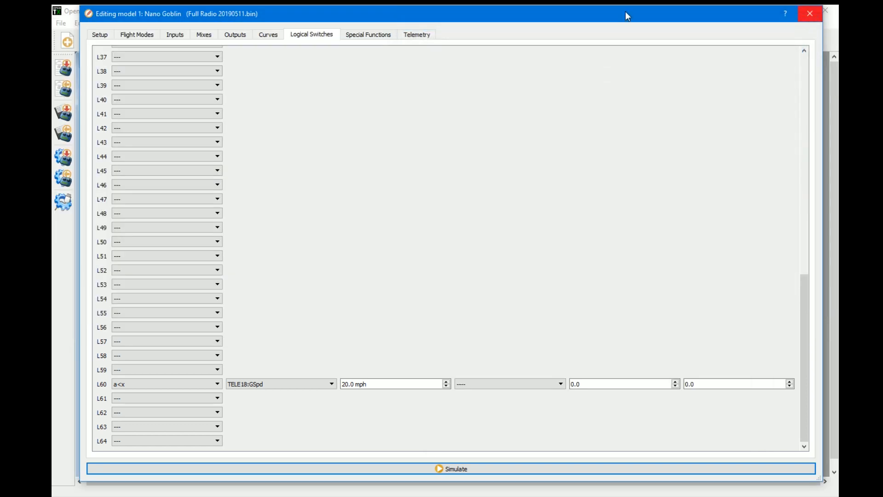
pyautogui.click(164, 384)
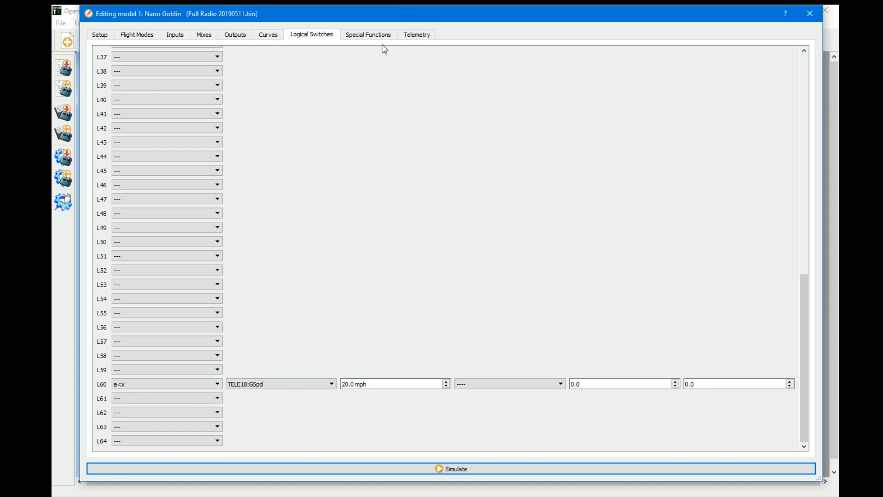
# - Make L60 the trigger switch for special function SF60
pyautogui.click(367, 34)
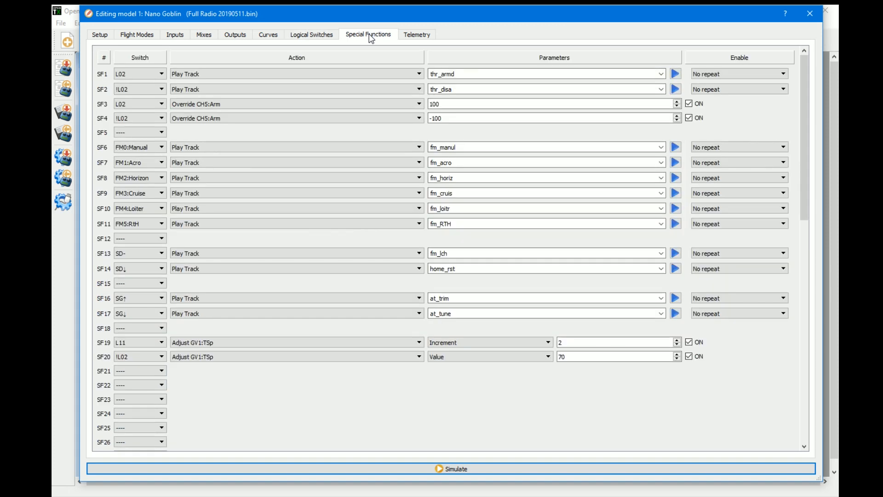
pyautogui.scroll(-3)
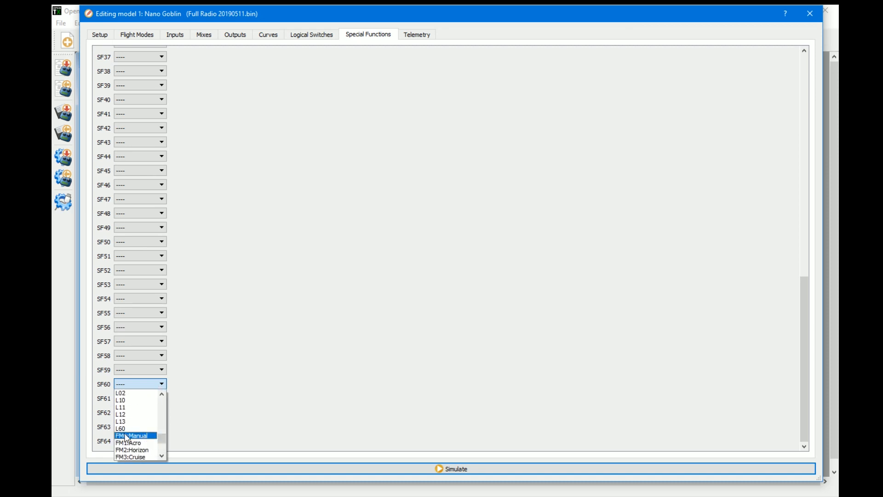
pyautogui.click(120, 429)
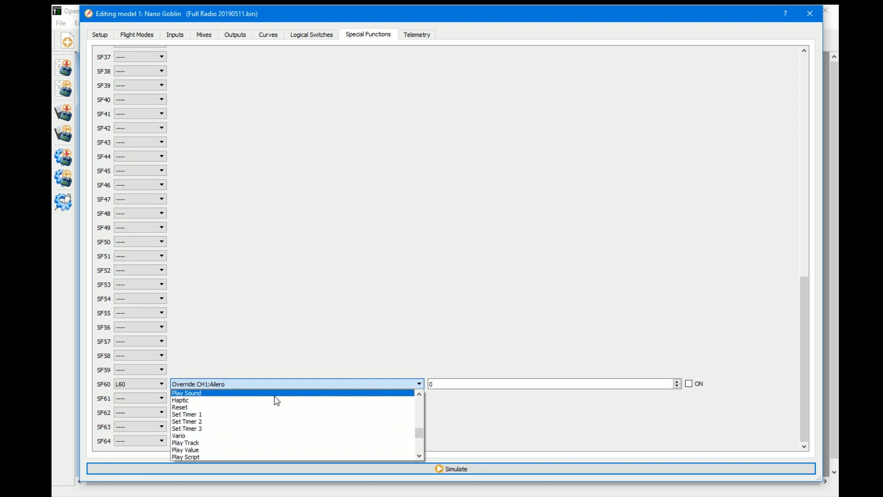
pyautogui.click(186, 393)
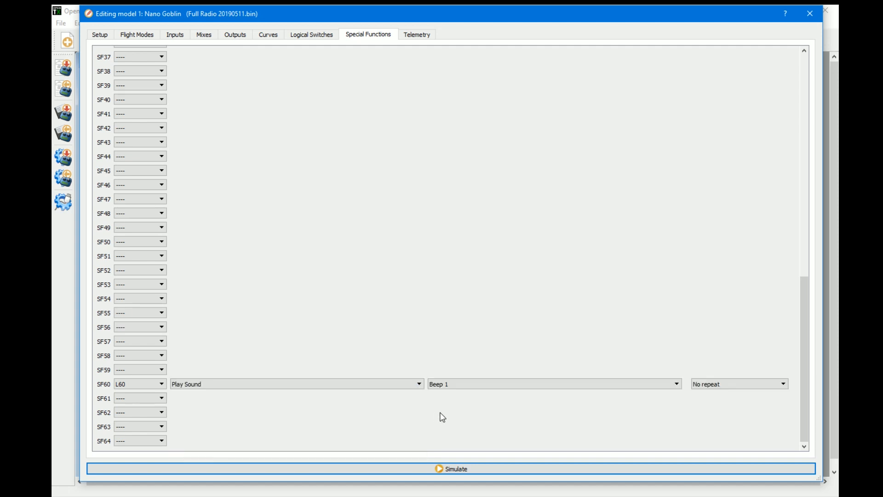
pyautogui.moveTo(447, 419)
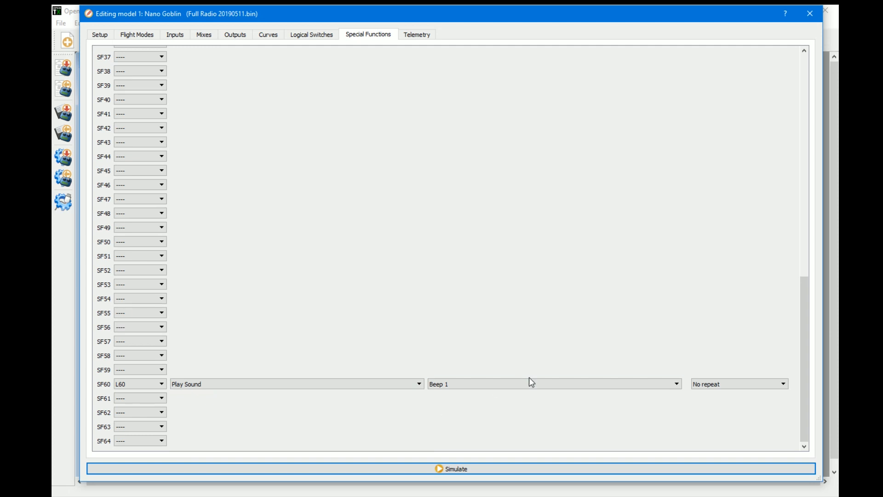
# - Set SF60 to play the Siren sound repeating every 1s
pyautogui.click(552, 383)
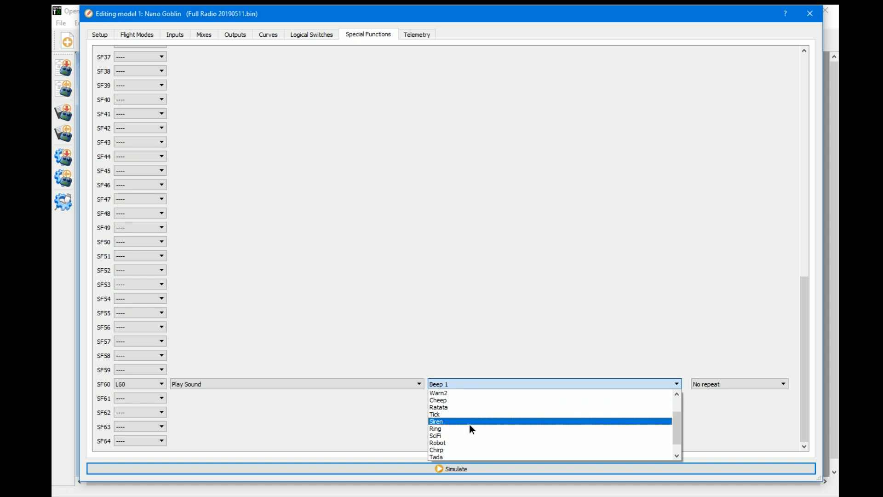
pyautogui.click(436, 422)
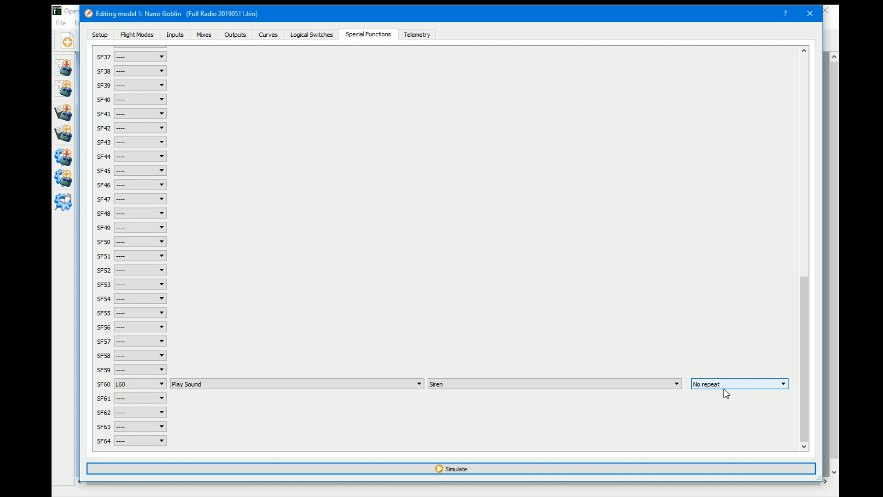
pyautogui.click(738, 384)
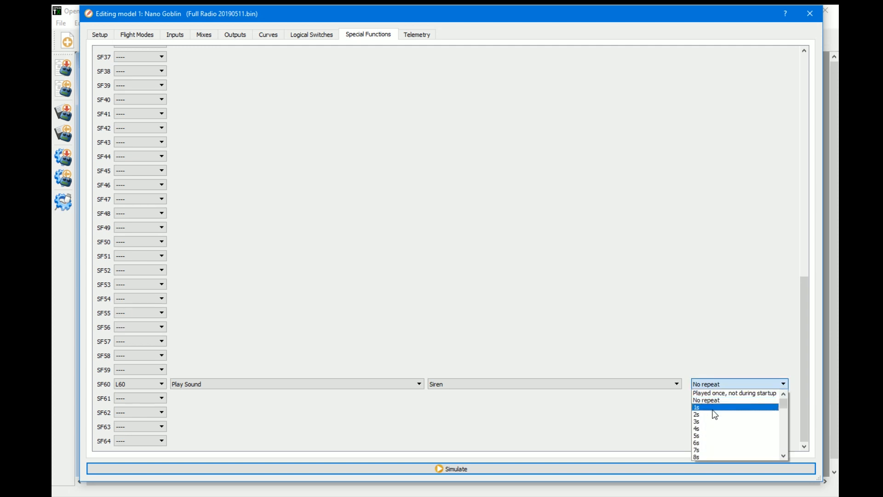
pyautogui.click(696, 406)
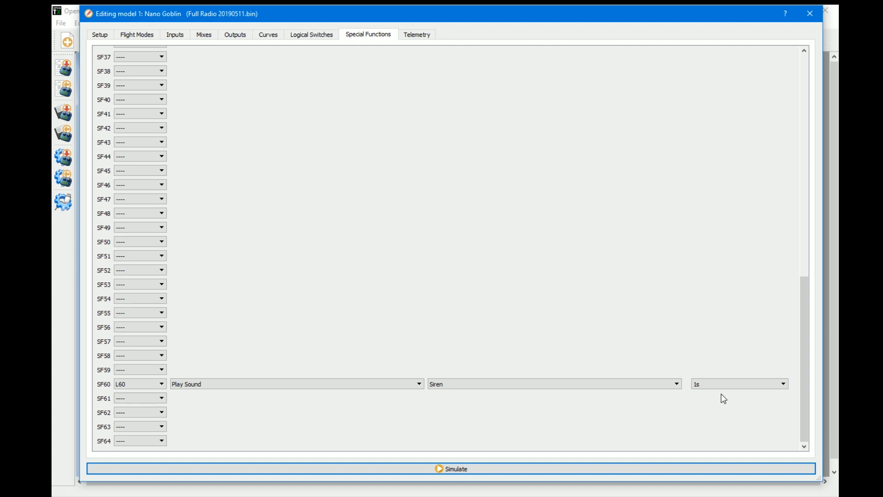
pyautogui.click(738, 384)
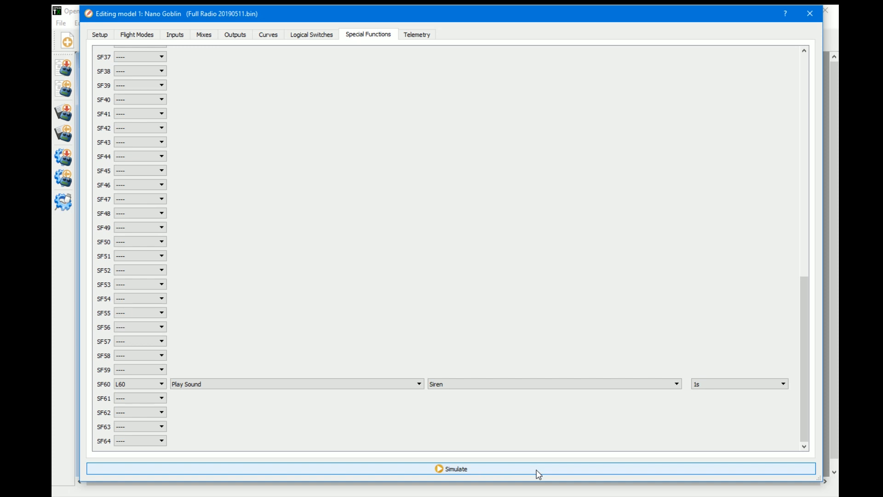
pyautogui.click(450, 468)
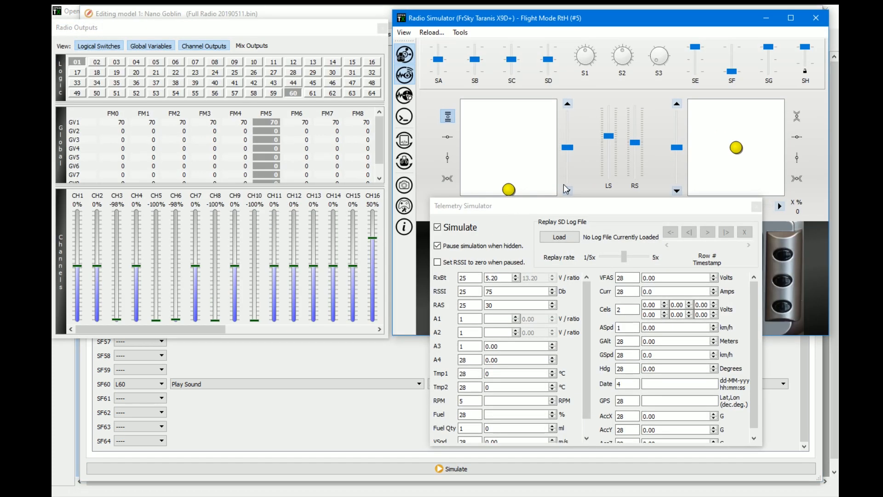
pyautogui.moveTo(650, 379)
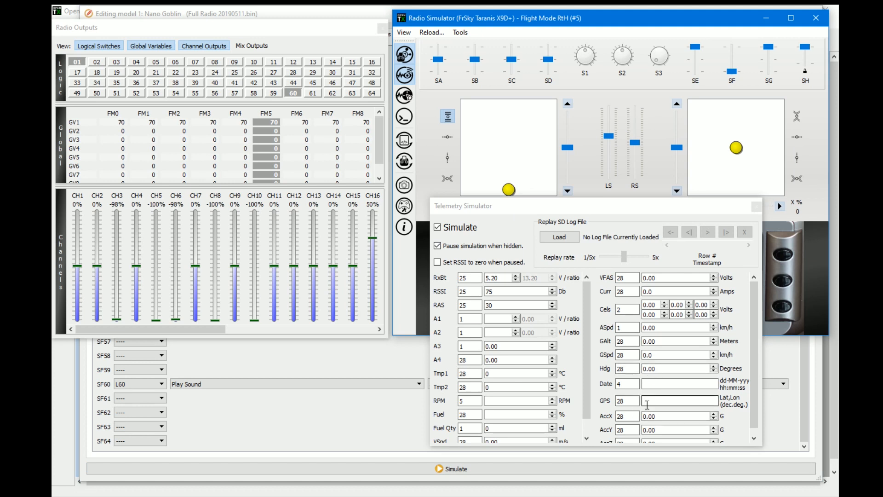
pyautogui.scroll(-3)
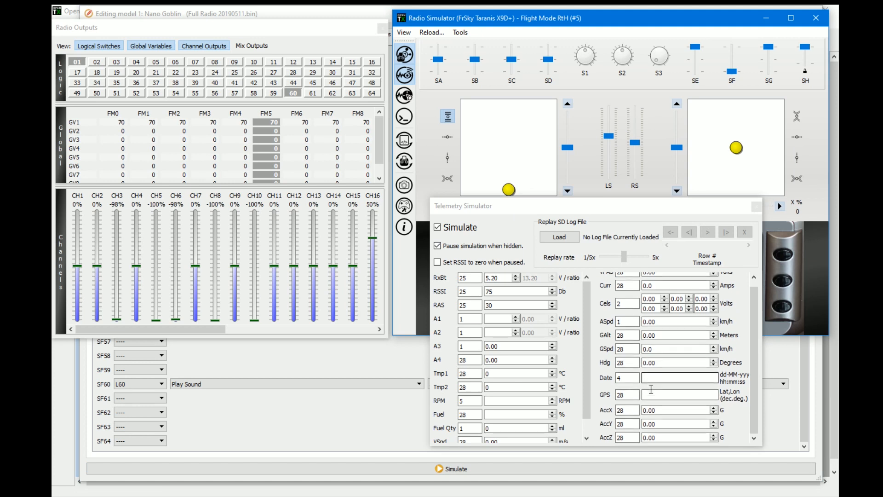
pyautogui.click(676, 348)
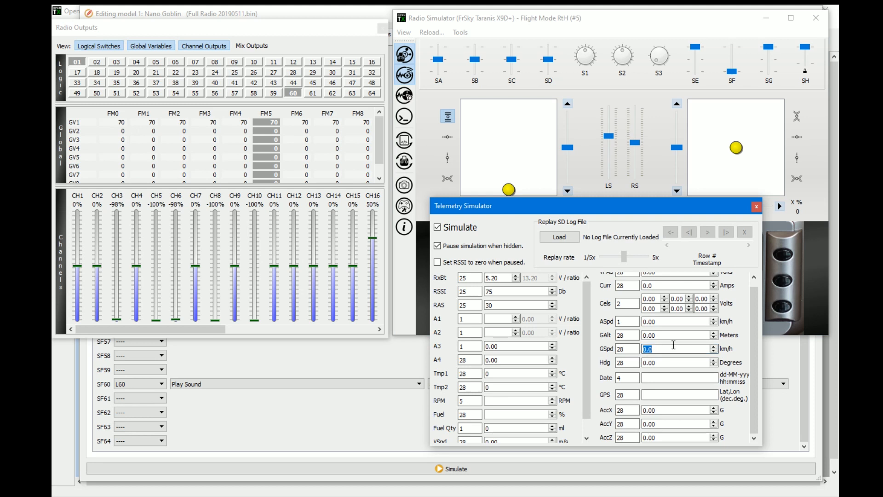
pyautogui.write('40')
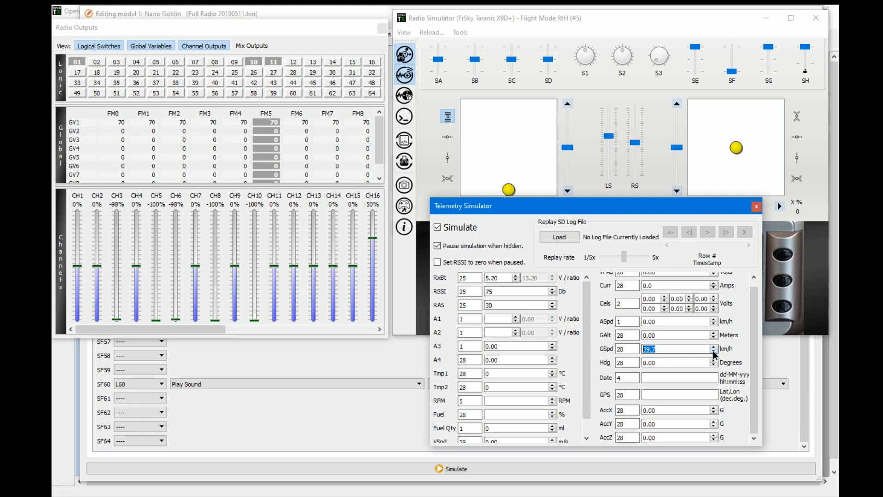
pyautogui.click(713, 350)
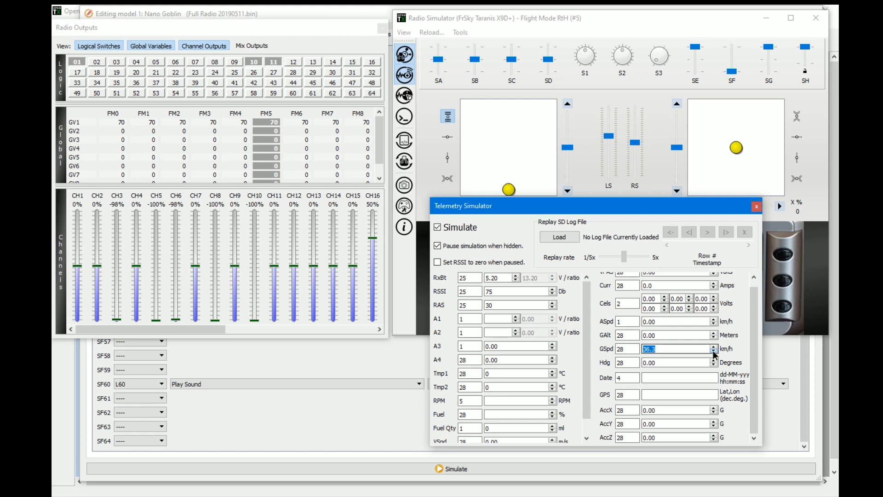
pyautogui.click(714, 351)
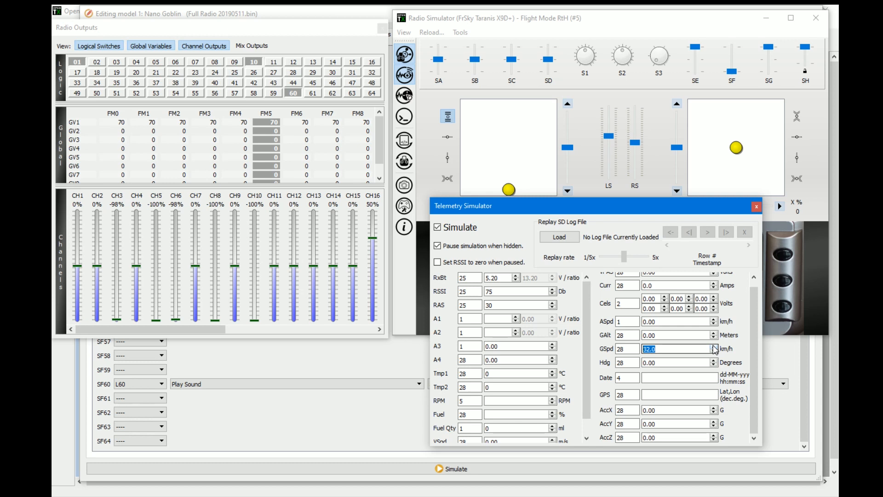
pyautogui.click(714, 347)
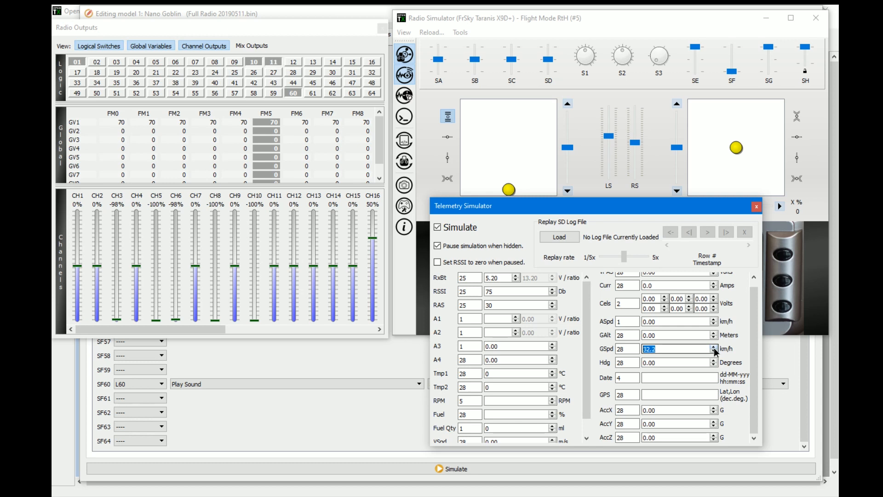
pyautogui.click(714, 347)
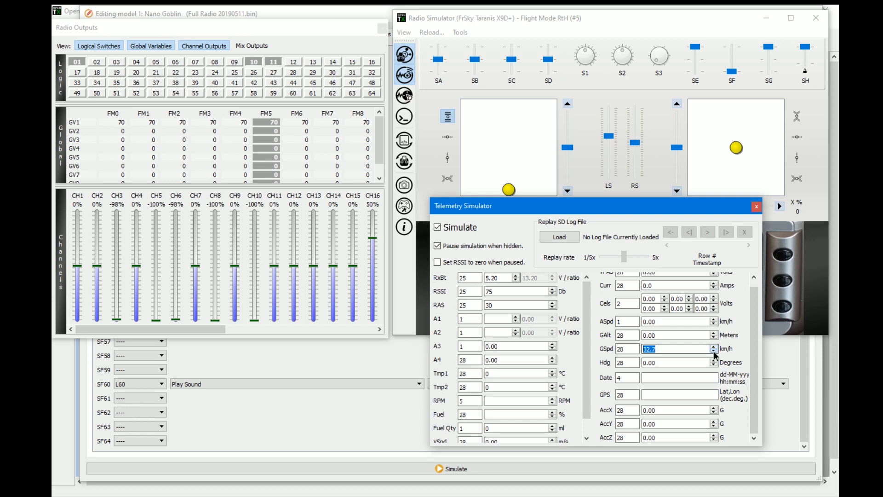
pyautogui.click(714, 350)
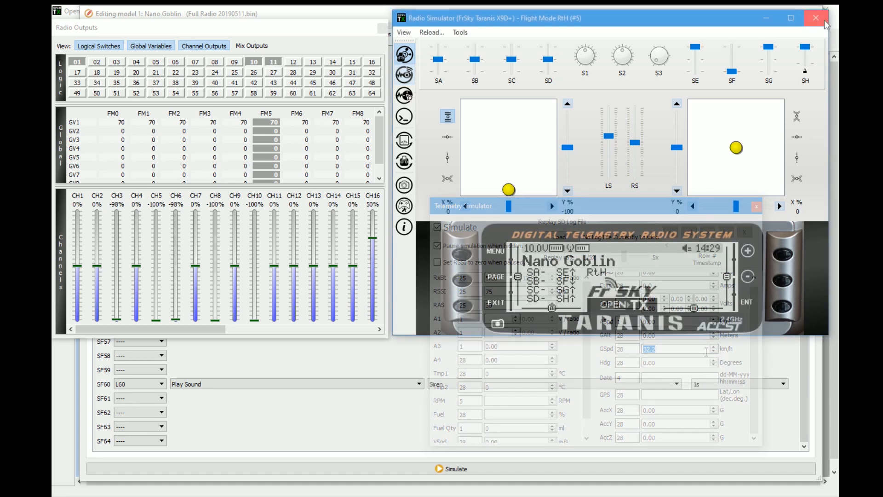
pyautogui.click(814, 18)
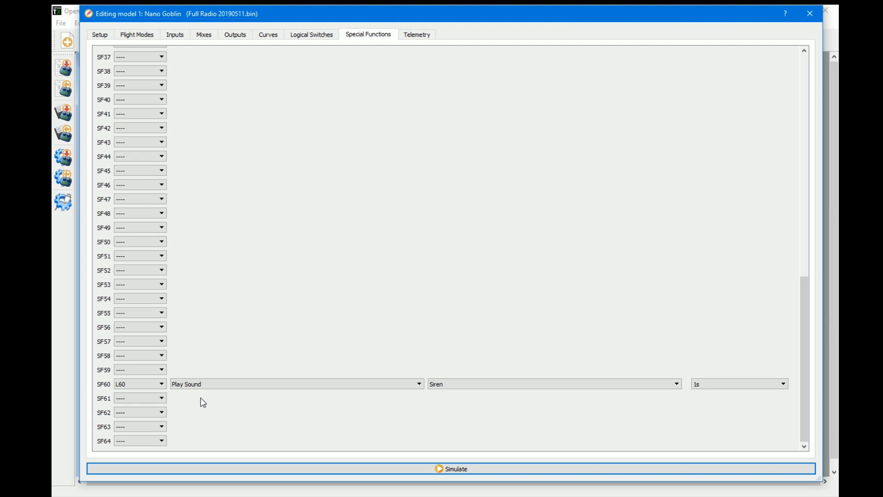
pyautogui.moveTo(652, 10)
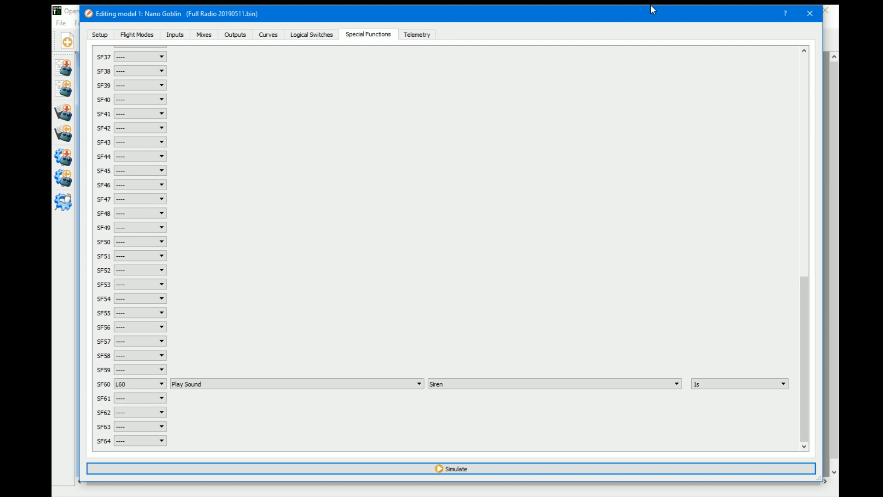
# - Check that L60 still uses a<x with TELE18:GSpd as its source against 20.0 mph
pyautogui.click(311, 34)
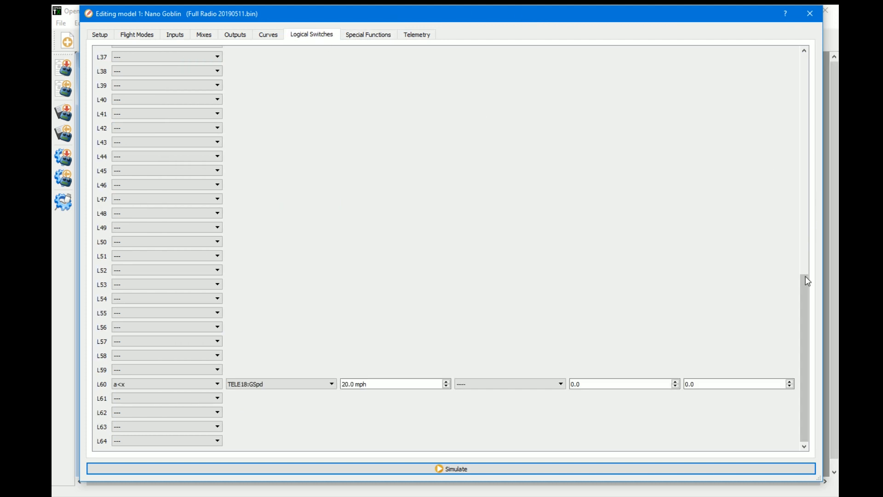
pyautogui.click(163, 384)
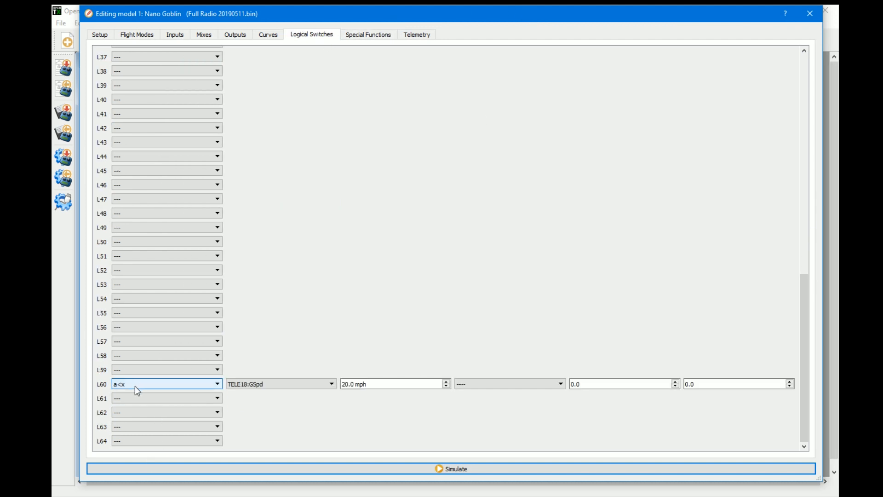
pyautogui.click(280, 384)
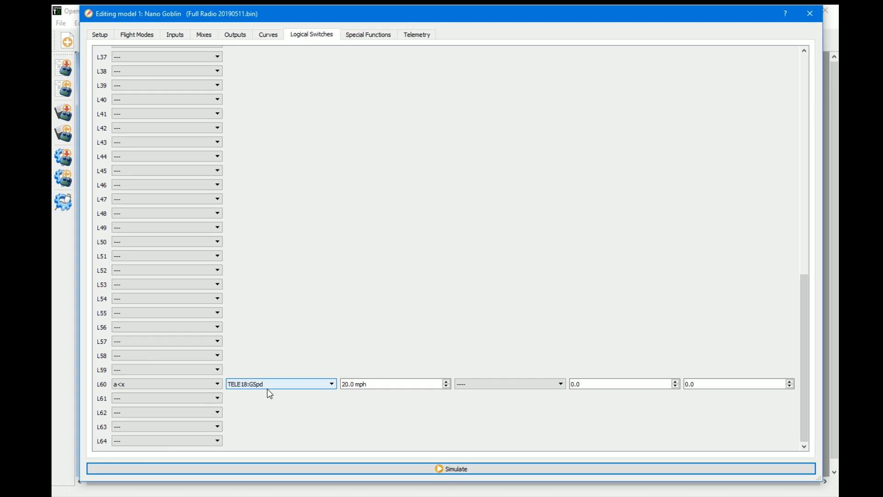
pyautogui.moveTo(276, 388)
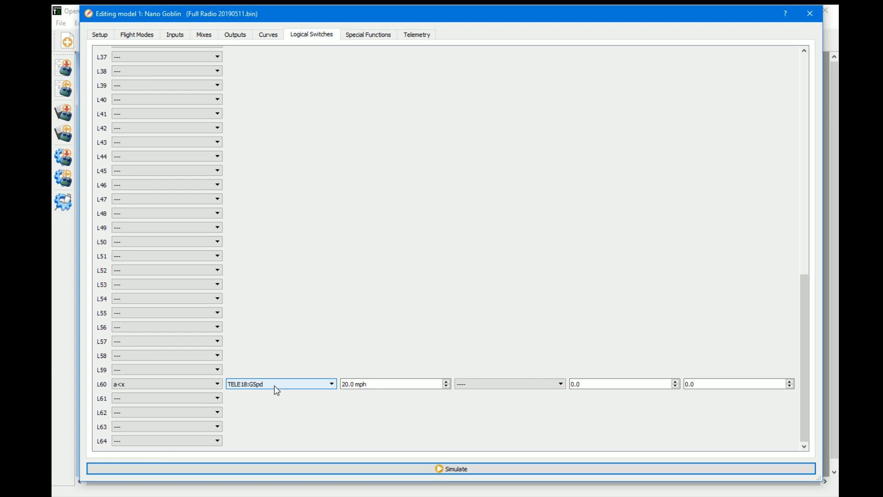